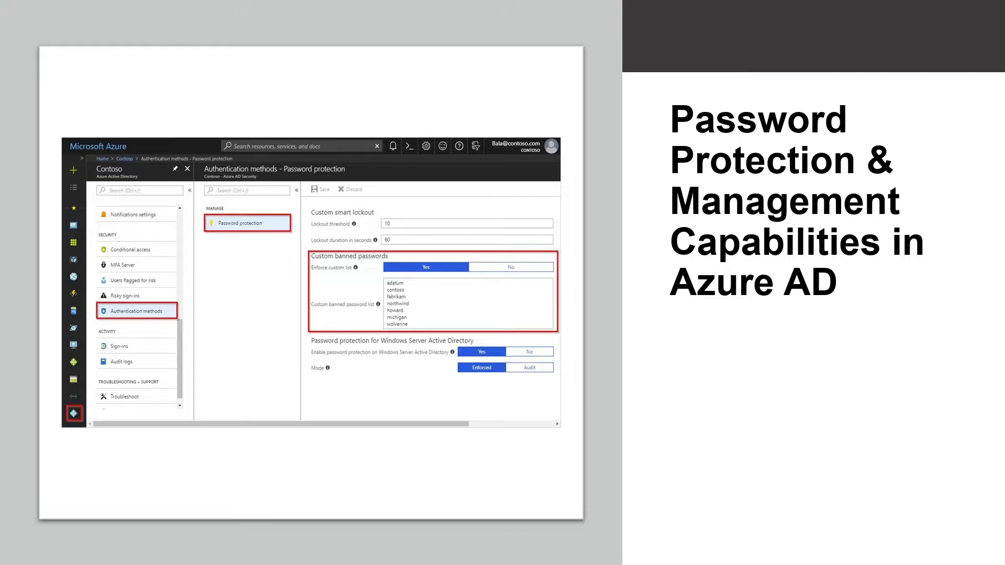
mouse_move(362, 181)
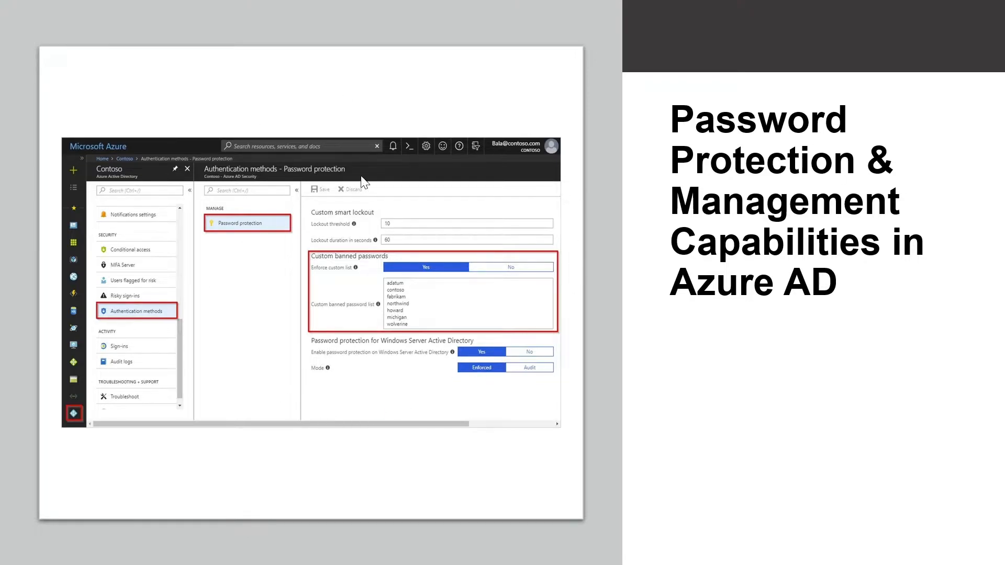
mouse_move(428, 412)
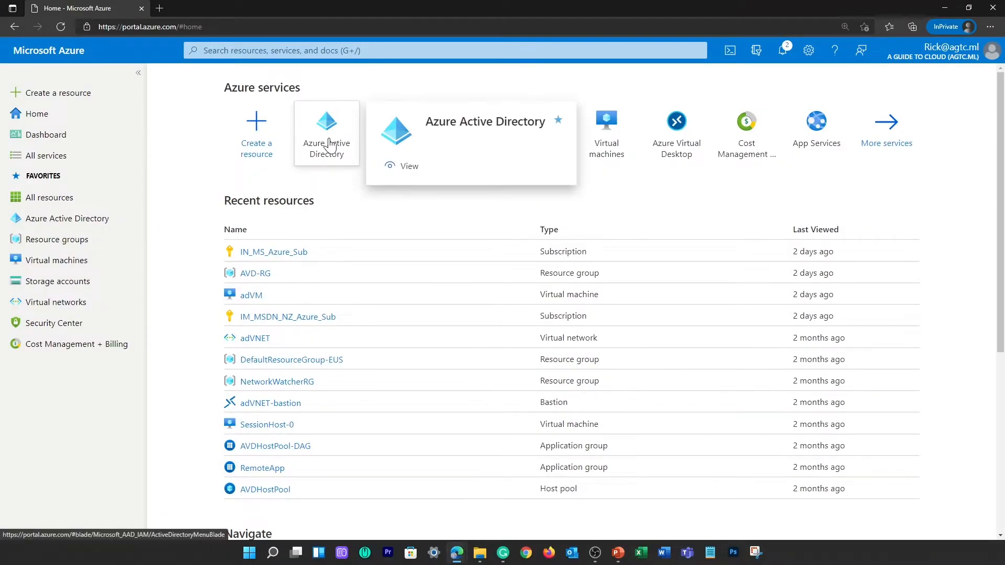
Step: Navigate Azure Active Directory > Security > Authentication methods to the Password protection settings page
click(326, 132)
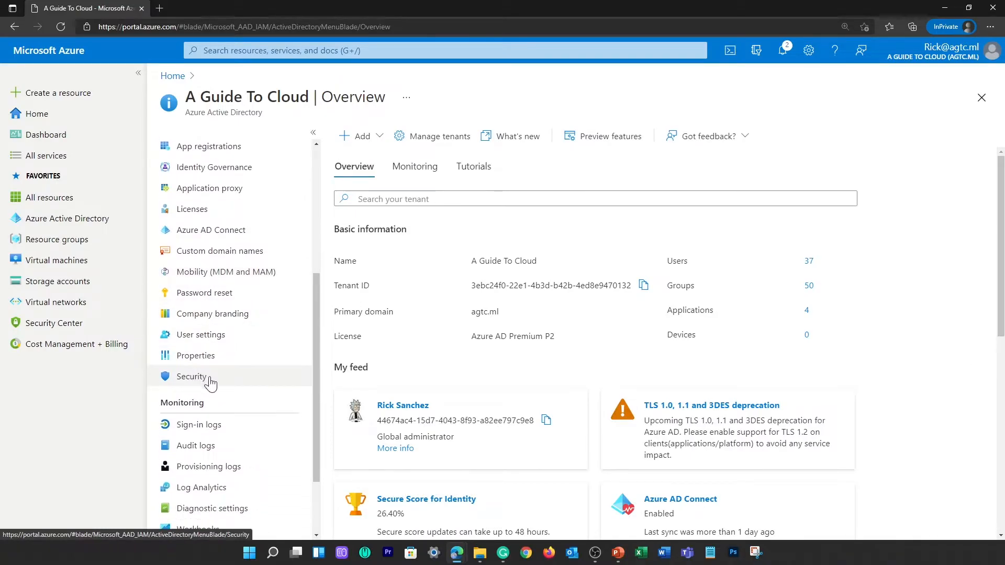
click(192, 375)
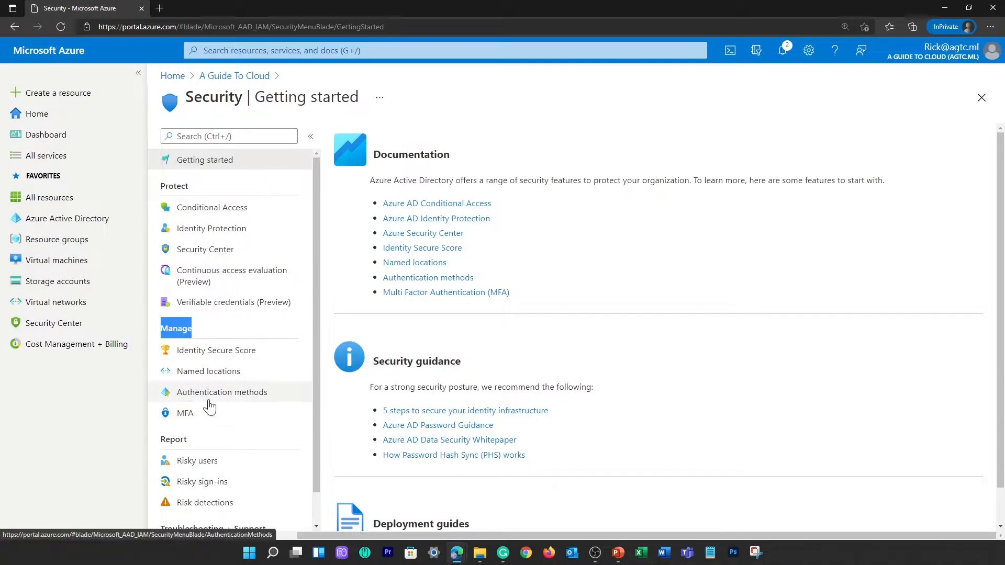
click(221, 391)
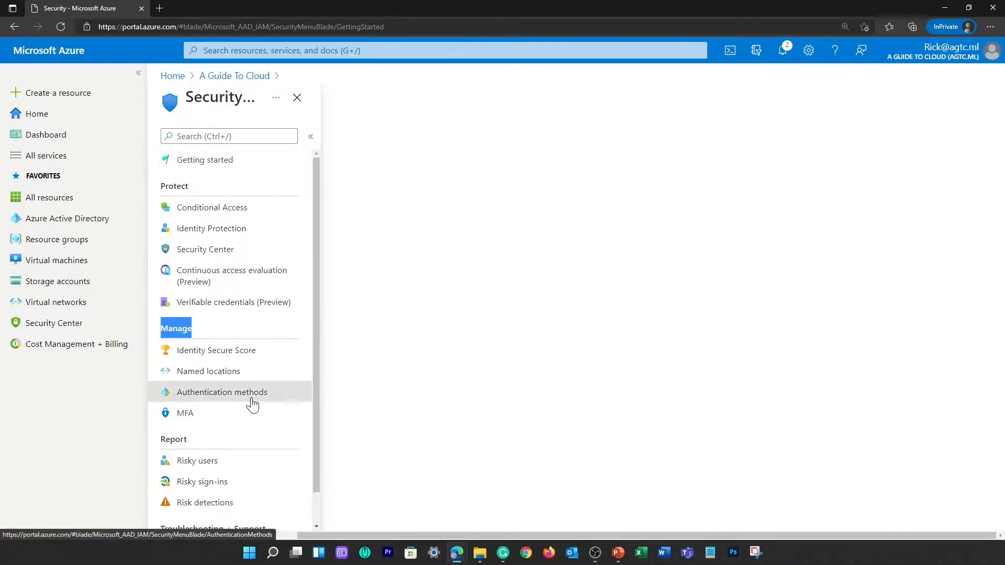
click(221, 391)
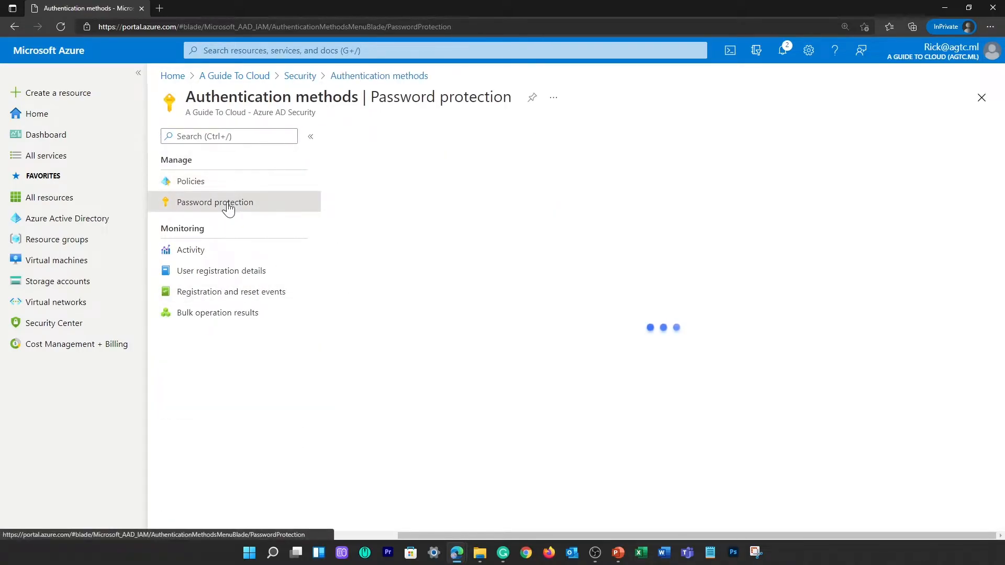
click(215, 202)
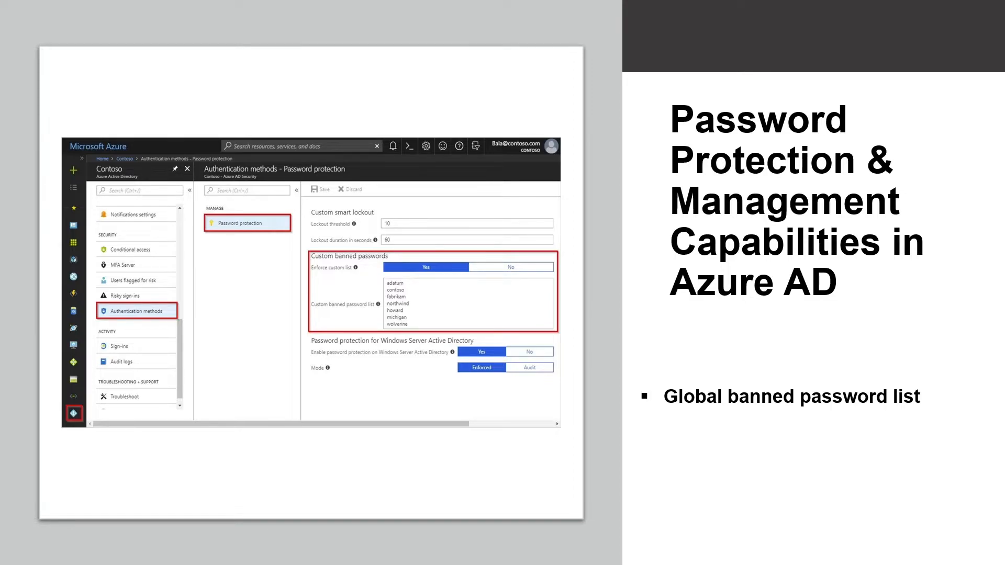
mouse_move(734, 449)
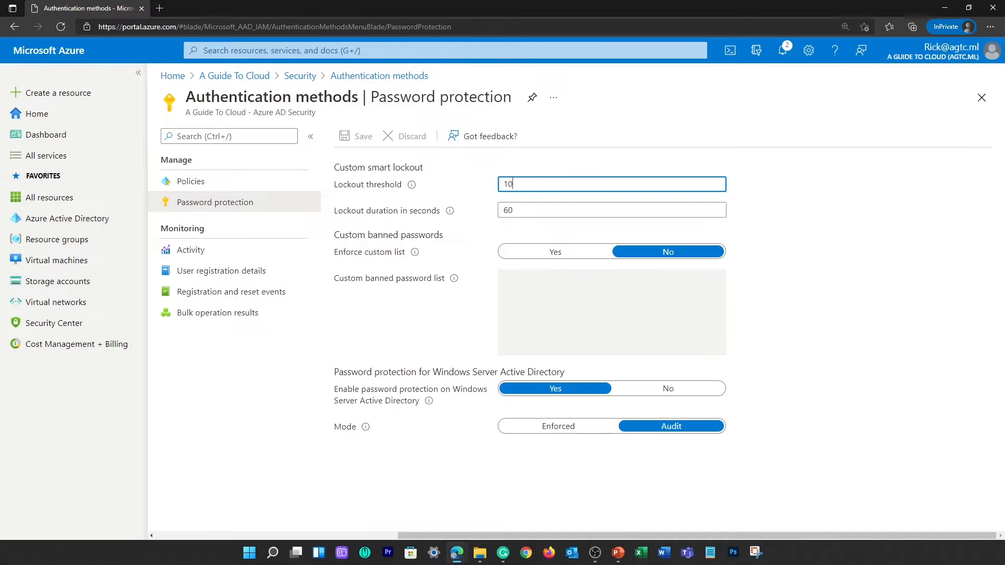
mouse_move(540, 263)
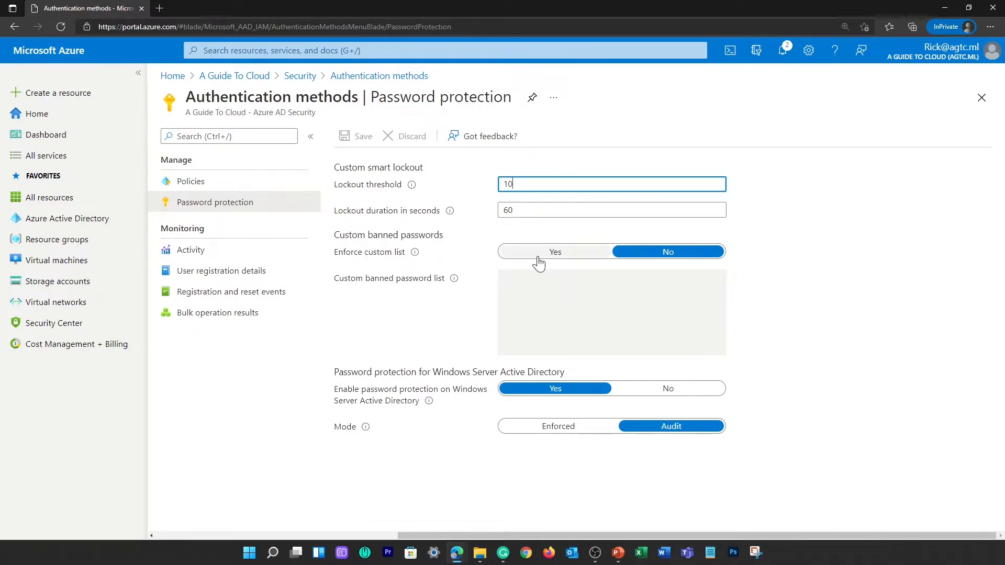
click(555, 251)
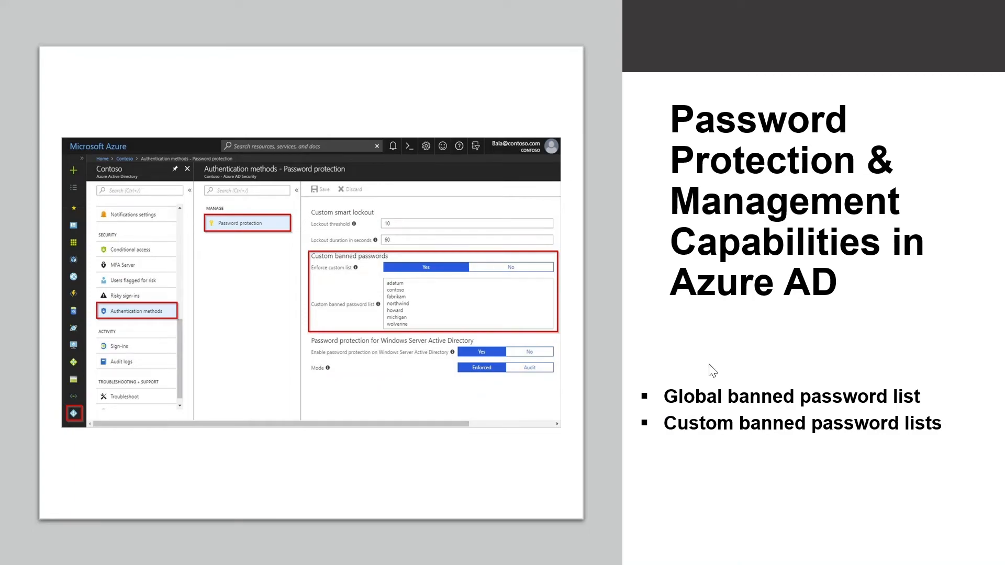
mouse_move(716, 480)
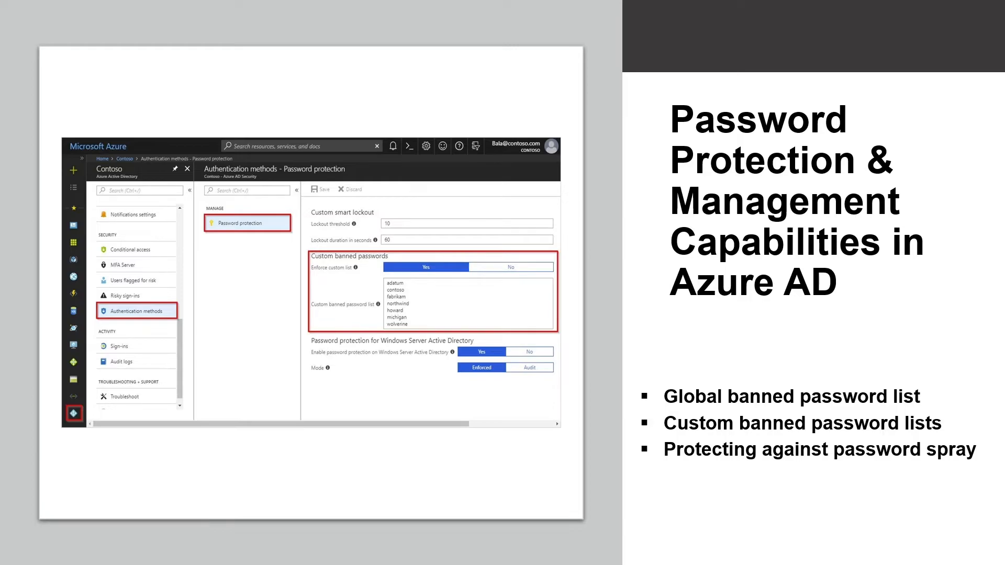
mouse_move(707, 518)
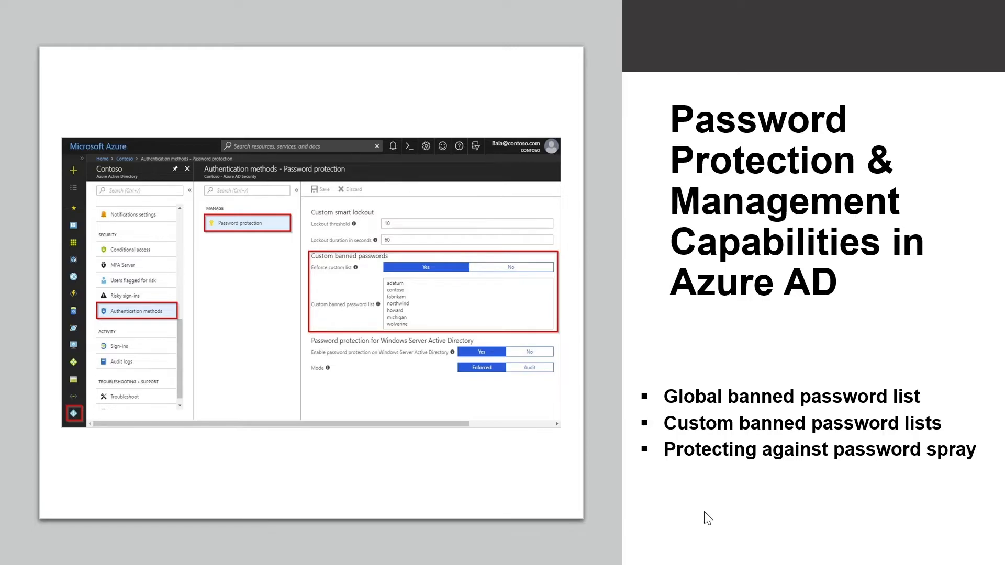